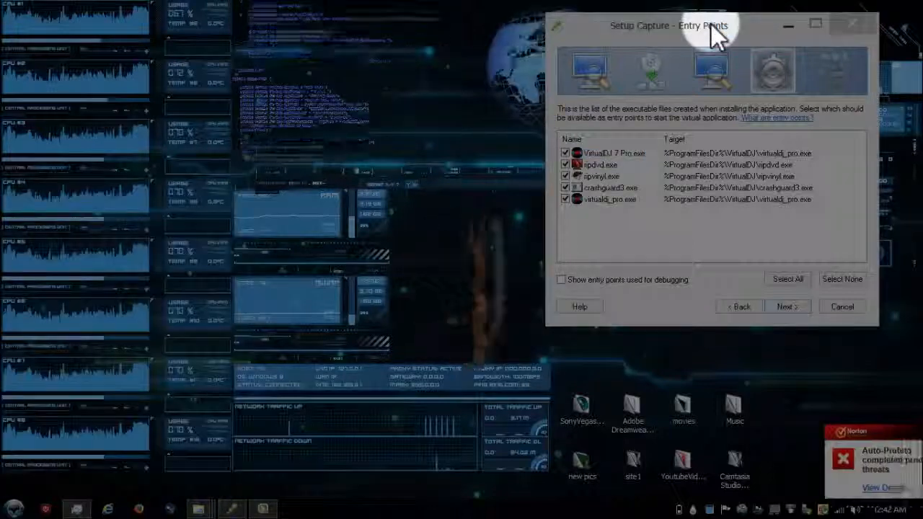
- Confirm the five VirtualDJ executables as entry points and continue past the Entry Points page
{"action": "left_click", "coordinate": [14, 510]}
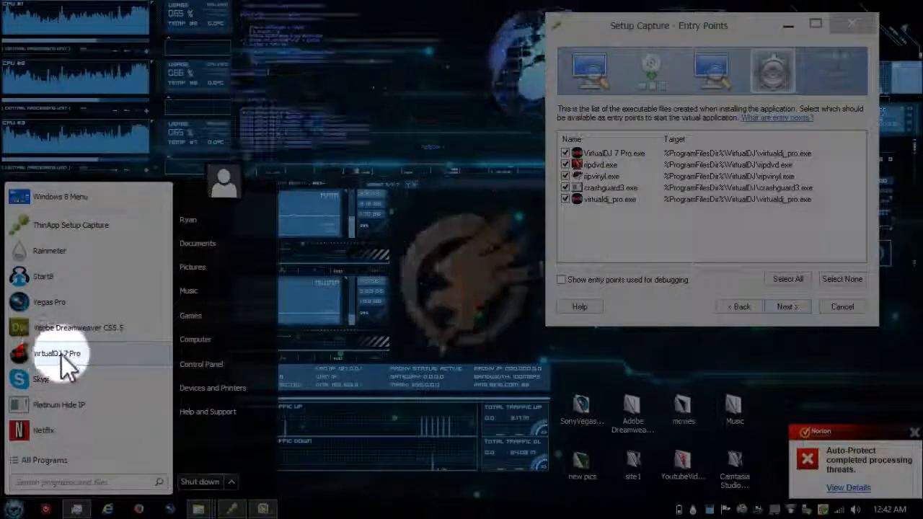
{"action": "mouse_move", "coordinate": [623, 310]}
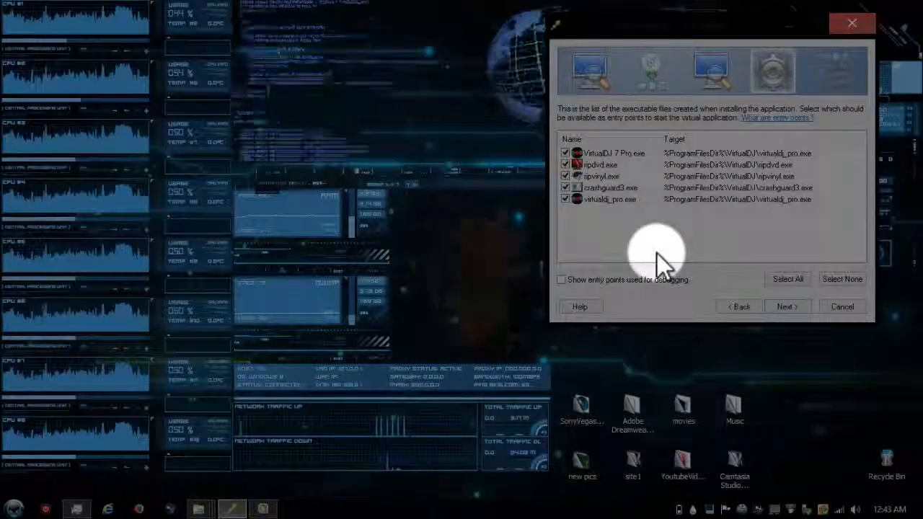
{"action": "left_click", "coordinate": [842, 280]}
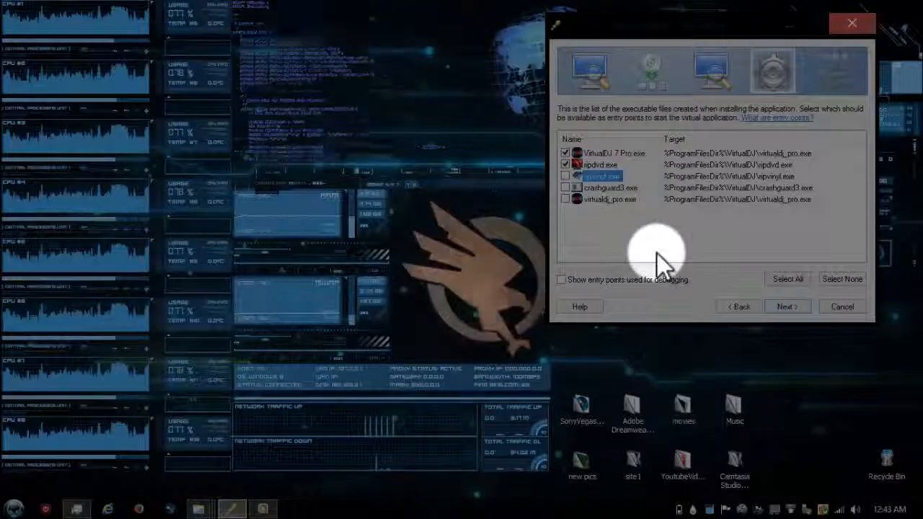
{"action": "left_click", "coordinate": [788, 280]}
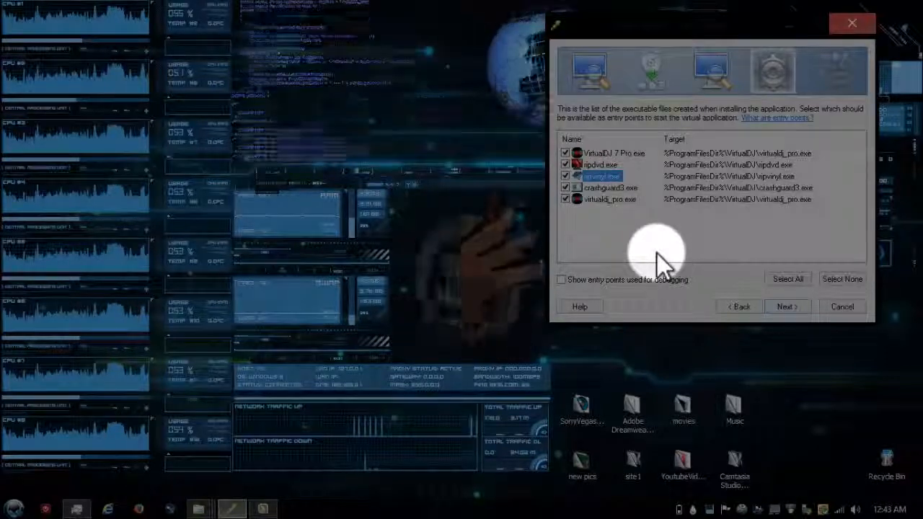
{"action": "left_click", "coordinate": [784, 306]}
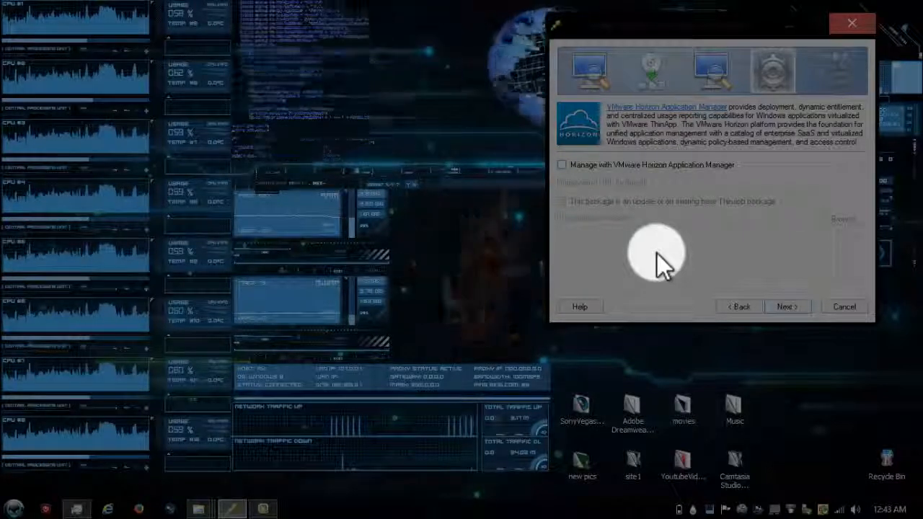
{"action": "mouse_move", "coordinate": [785, 306]}
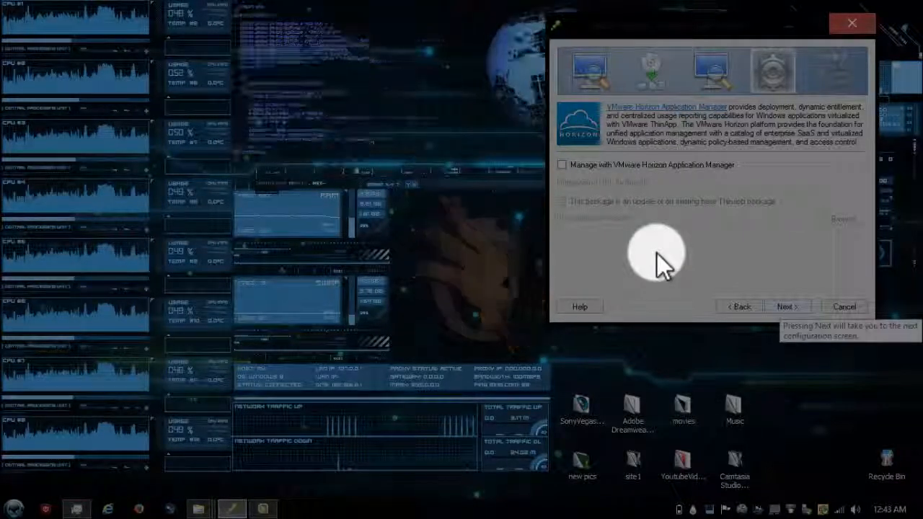
- Continue without Horizon Application Manager, keeping Merged isolation with full write access
{"action": "left_click", "coordinate": [785, 306]}
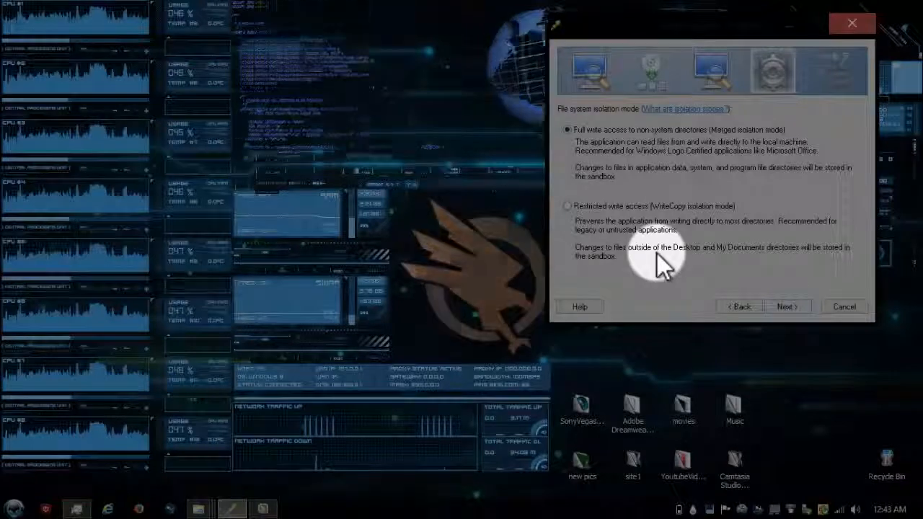
{"action": "left_click", "coordinate": [785, 306]}
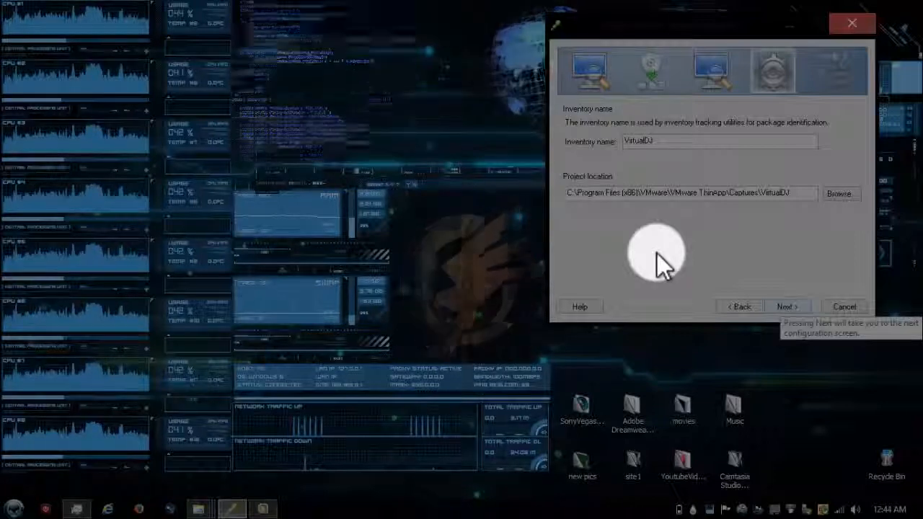
- Accept inventory name VirtualDJ, use a separate VirtualDJ.dat with compression, and save the project
{"action": "left_click", "coordinate": [785, 305]}
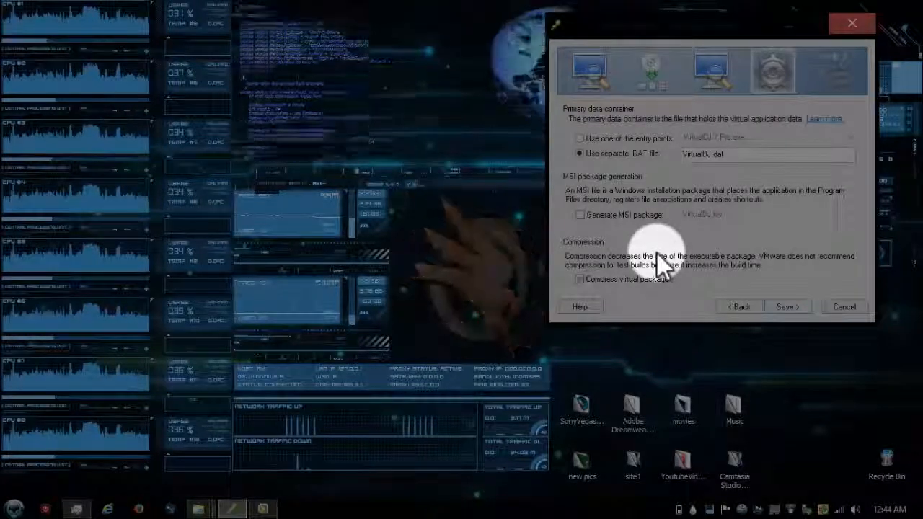
{"action": "left_click", "coordinate": [580, 280]}
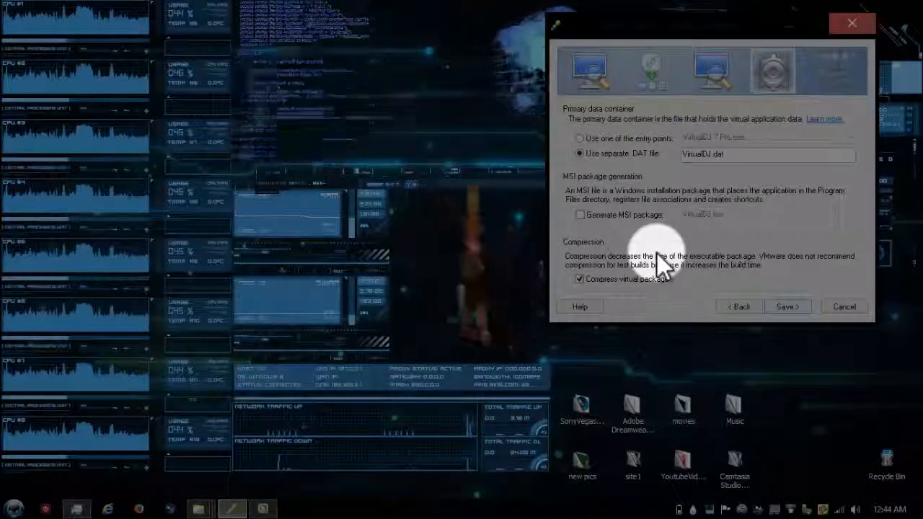
{"action": "left_click", "coordinate": [786, 306]}
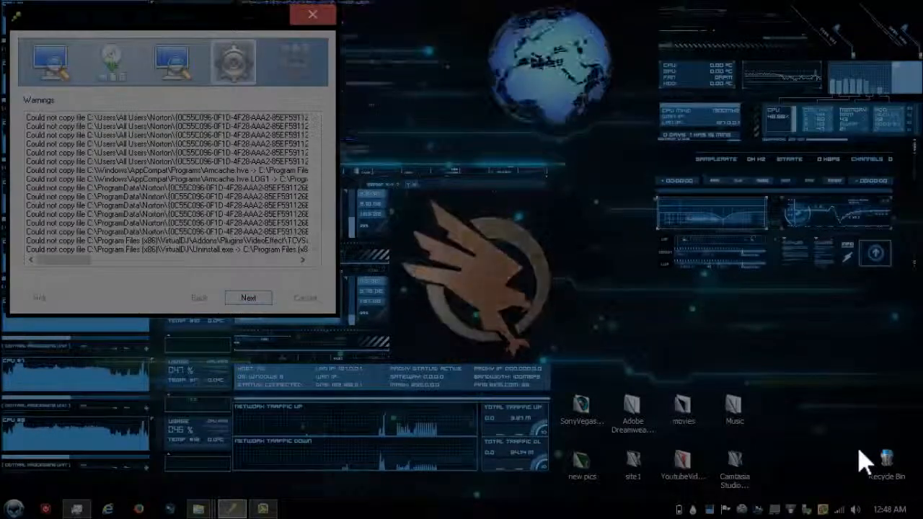
- Skip the copy warnings and build the VirtualDJ package until every executable succeeds
{"action": "left_click", "coordinate": [248, 297]}
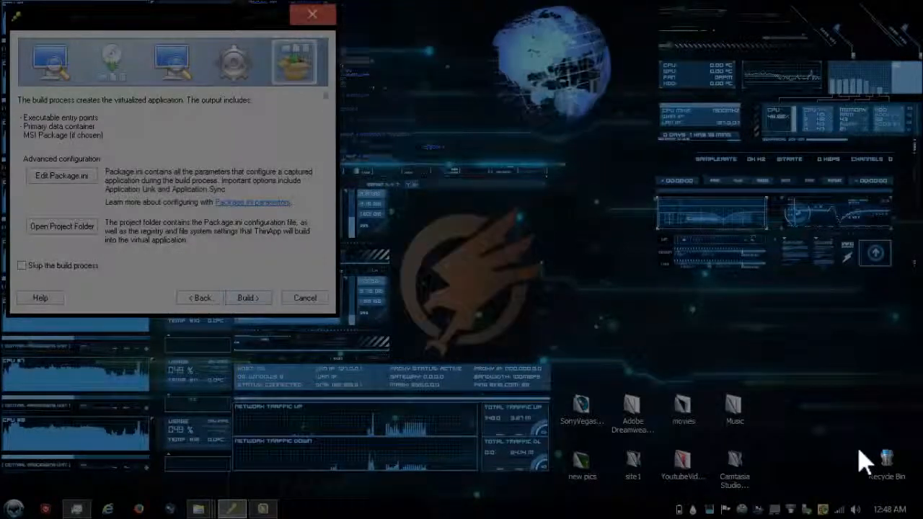
{"action": "left_click", "coordinate": [248, 297]}
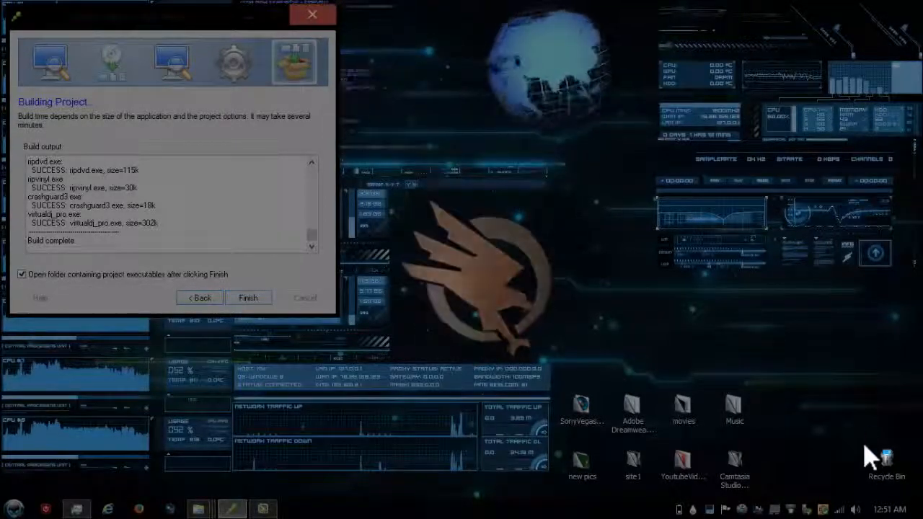
- Finish the capture and create a new VirtualDJ Pro Portable folder on the desktop
{"action": "left_click", "coordinate": [248, 297]}
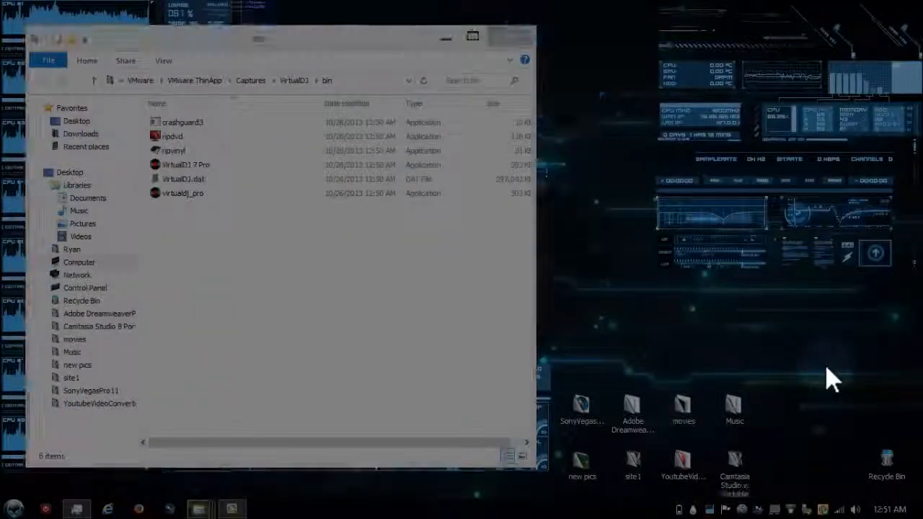
{"action": "right_click", "coordinate": [718, 324]}
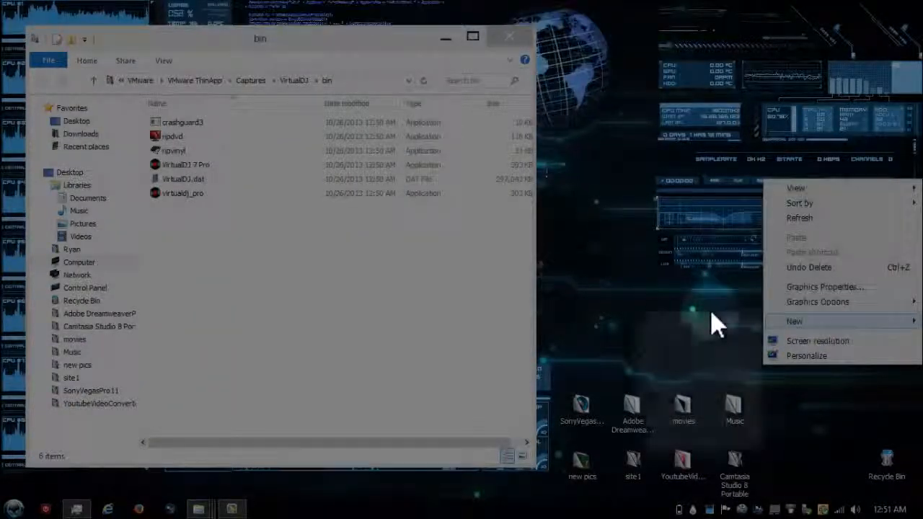
{"action": "left_click", "coordinate": [710, 335]}
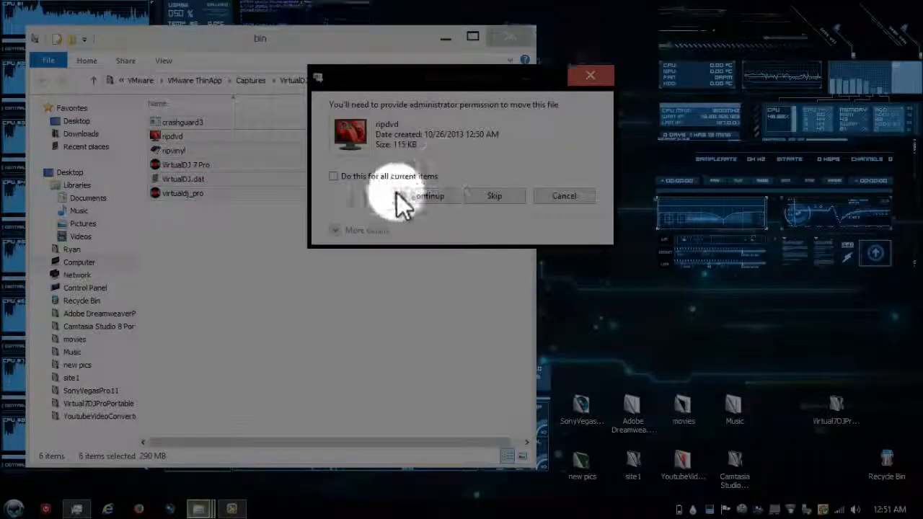
- Move the built package files from bin into the portable folder and bring it up
{"action": "left_click", "coordinate": [429, 196]}
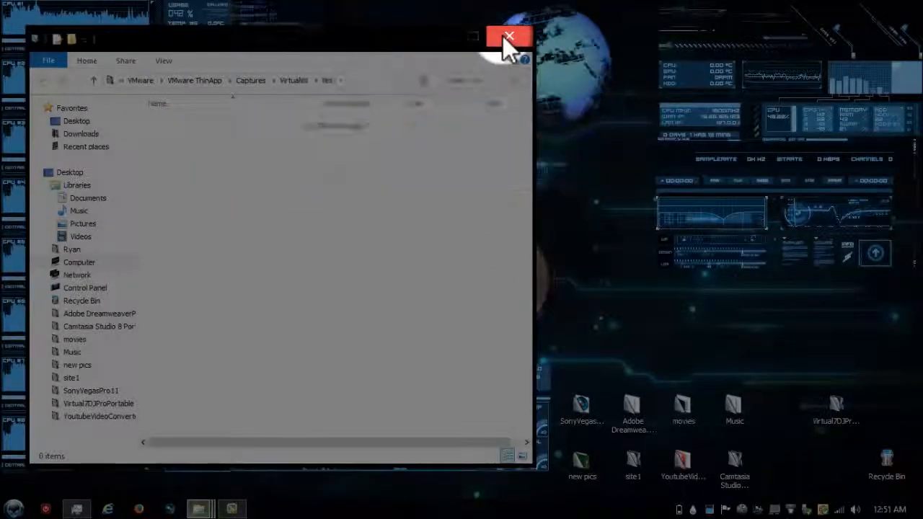
{"action": "left_click", "coordinate": [509, 36]}
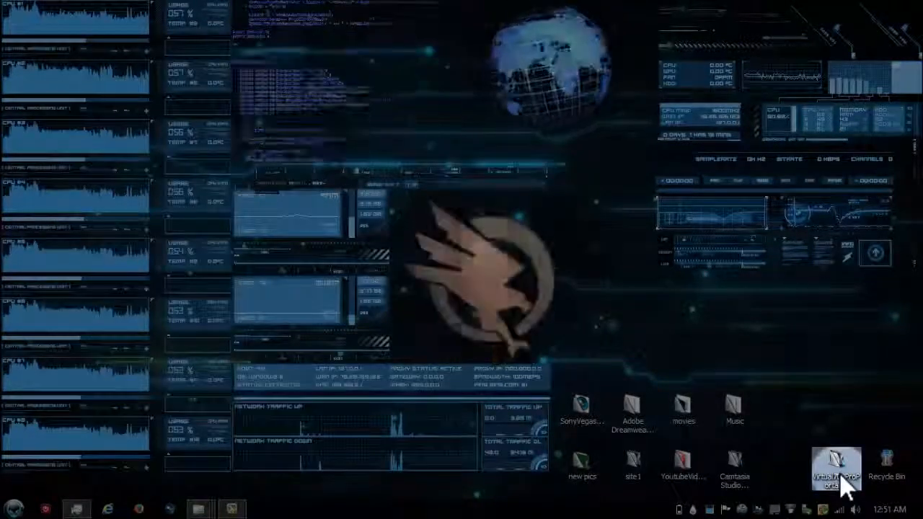
{"action": "double_click", "coordinate": [836, 467]}
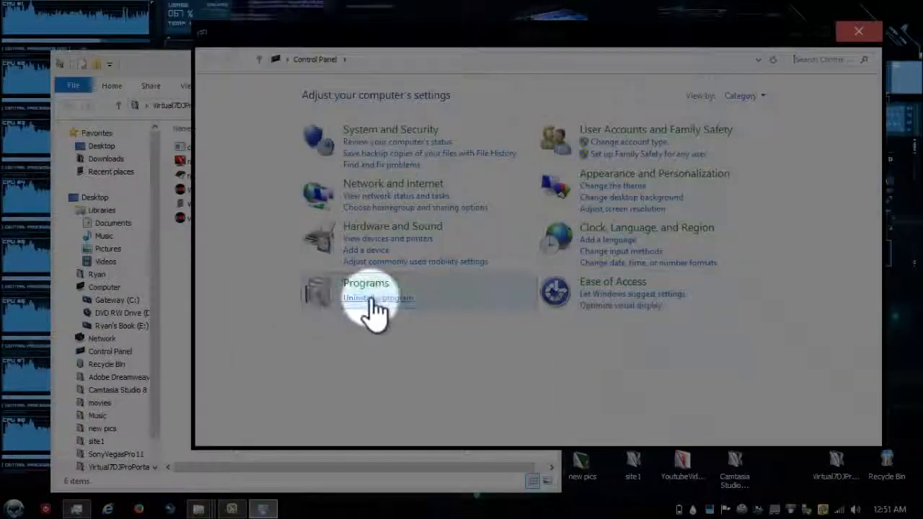
- Show Programs and Features in Control Panel, with the music folder window minimized
{"action": "left_click", "coordinate": [376, 297]}
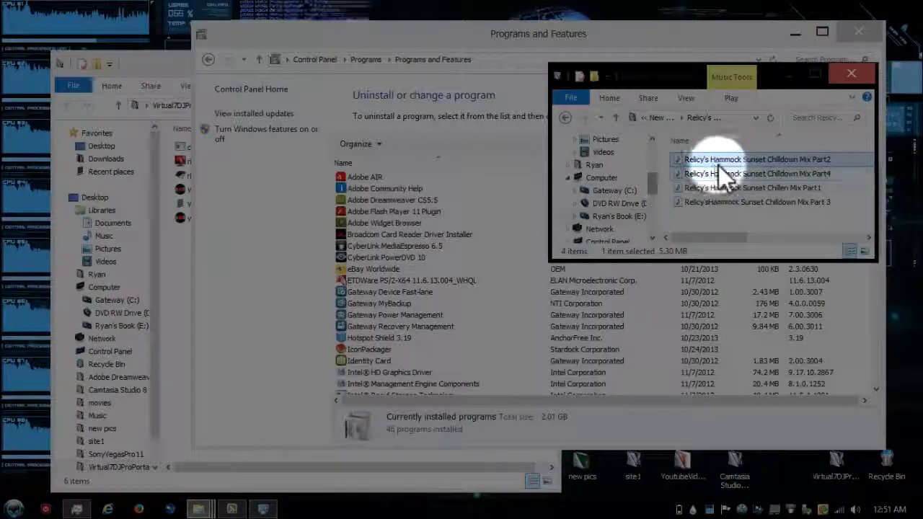
{"action": "left_click", "coordinate": [757, 188]}
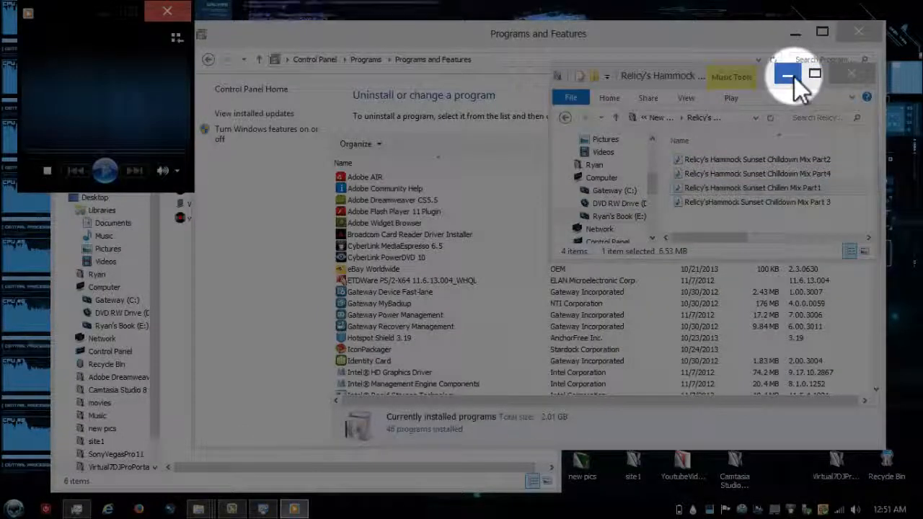
{"action": "left_click", "coordinate": [788, 72]}
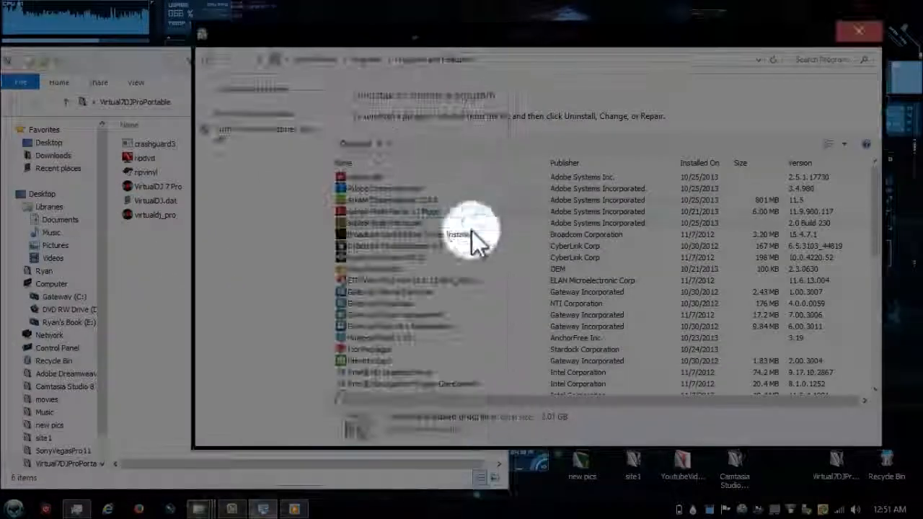
- Look through the installed programs list, select an entry, and return to the top
{"action": "scroll", "scroll_direction": "down", "scroll_amount": 3}
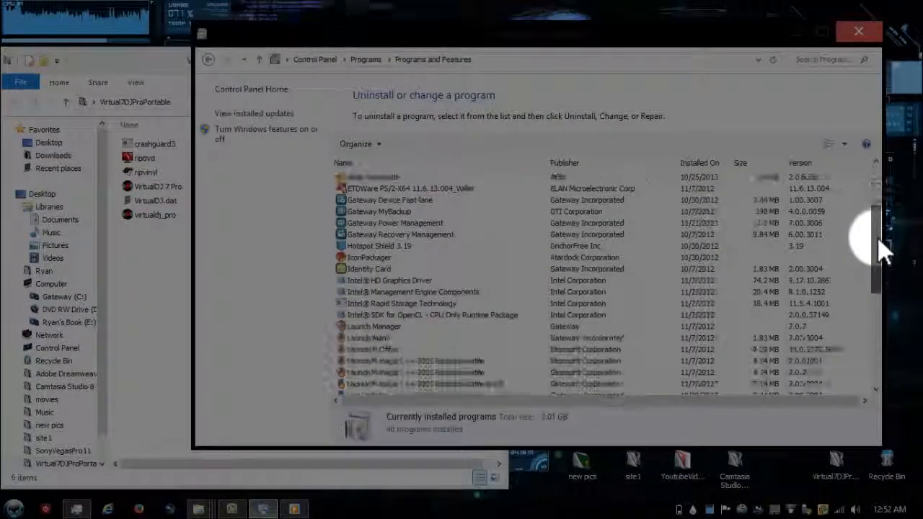
{"action": "scroll", "scroll_direction": "down", "scroll_amount": 3}
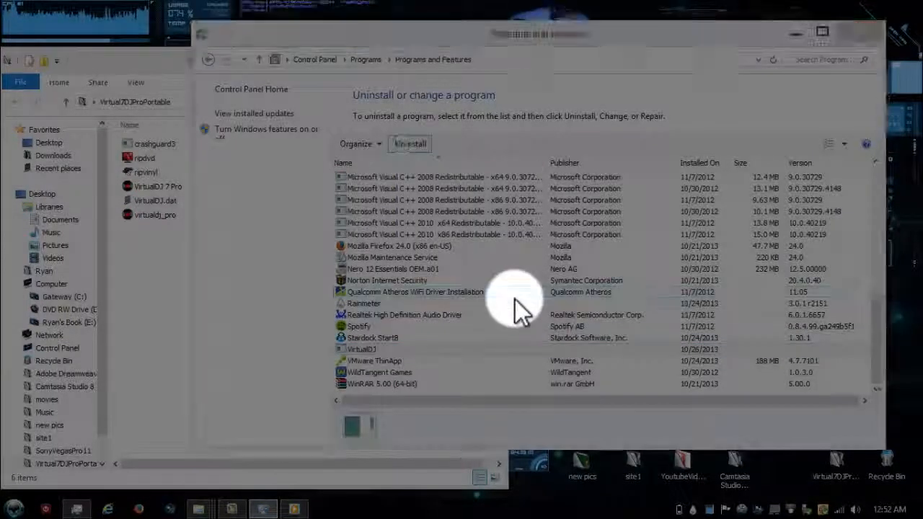
{"action": "left_click", "coordinate": [409, 144]}
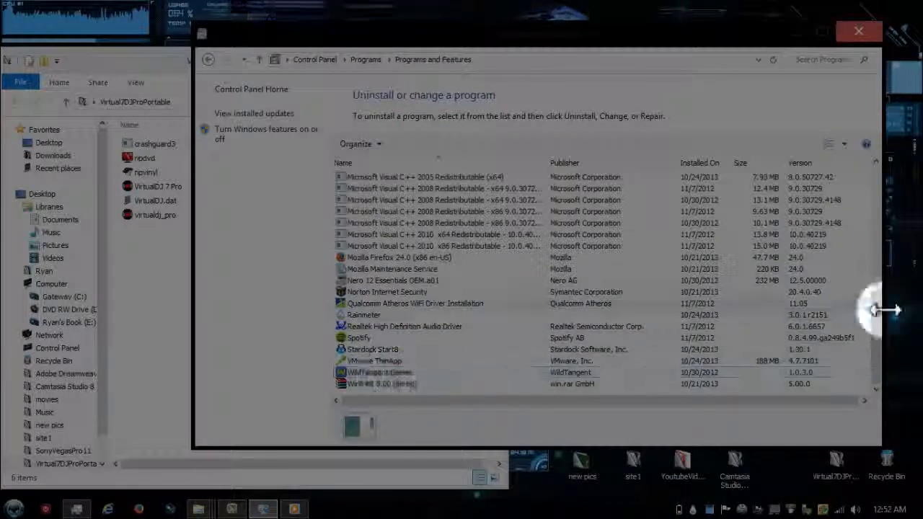
{"action": "scroll", "scroll_direction": "up", "scroll_amount": 3}
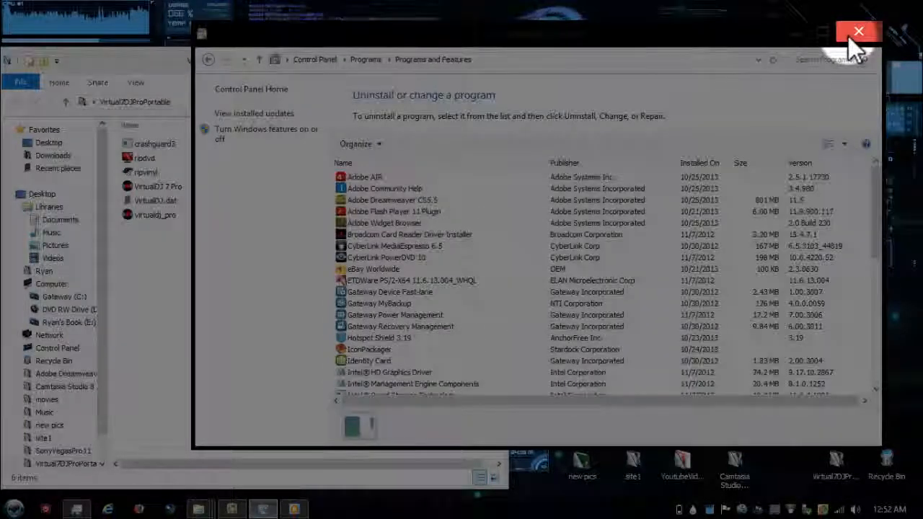
- Close Programs and Features and the folder window, then reopen VirtualDJ7ProPortable from the desktop
{"action": "left_click", "coordinate": [858, 32]}
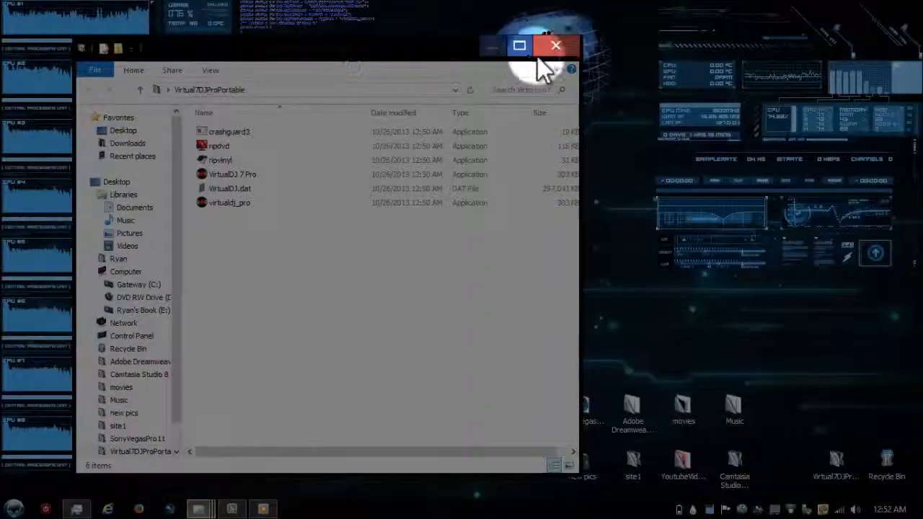
{"action": "left_click", "coordinate": [556, 45]}
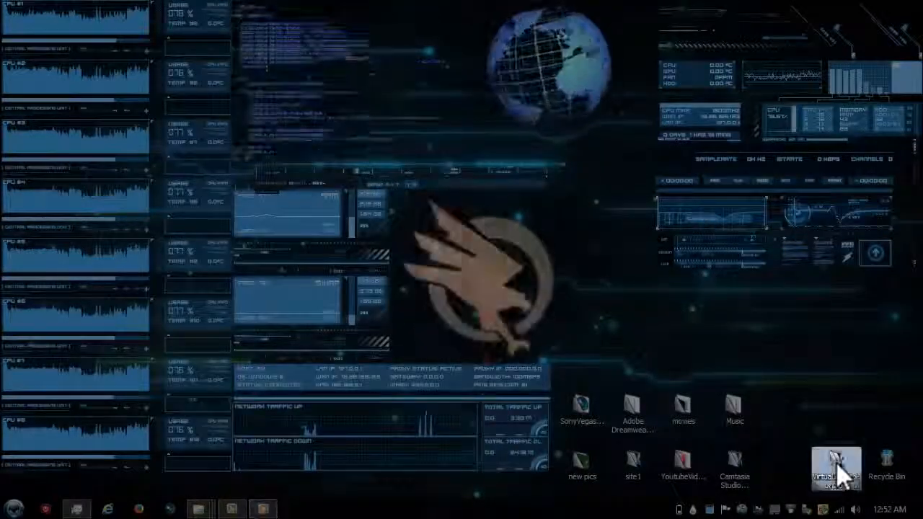
{"action": "double_click", "coordinate": [837, 468]}
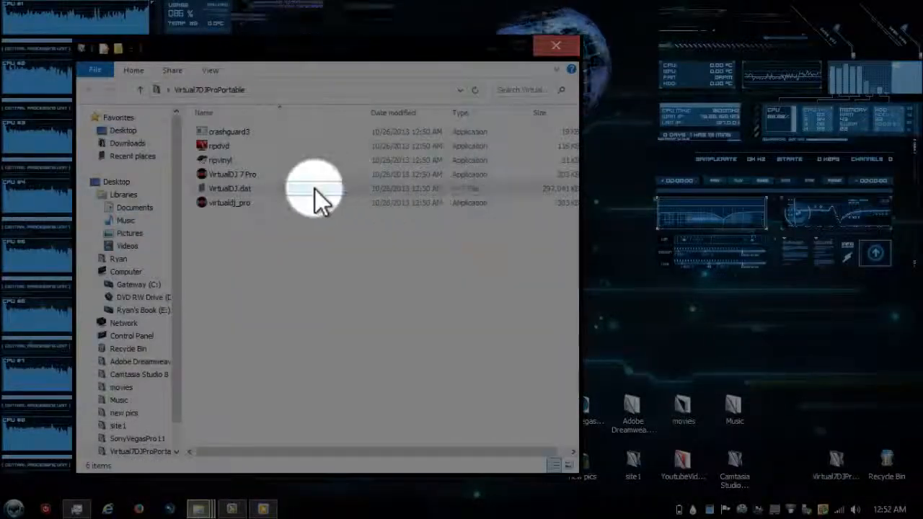
- Launch virtualdj_pro from the portable folder
{"action": "left_click", "coordinate": [229, 202]}
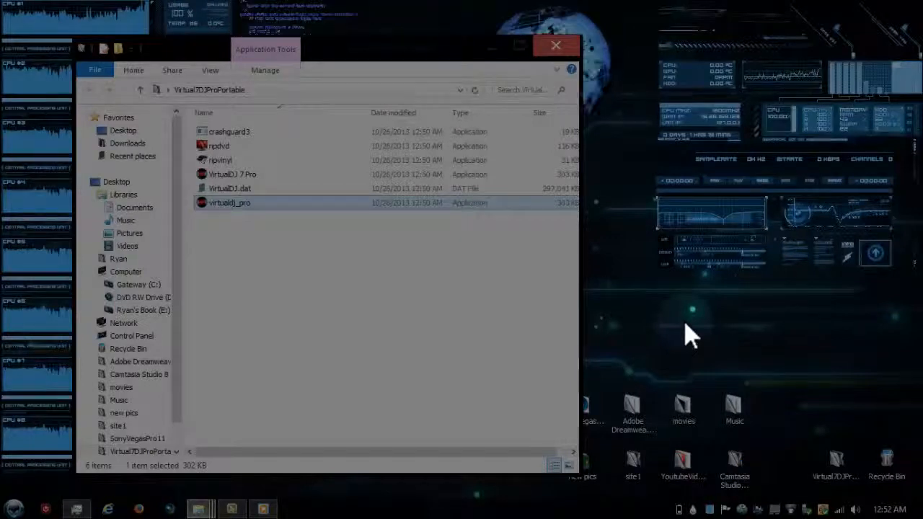
{"action": "double_click", "coordinate": [229, 202]}
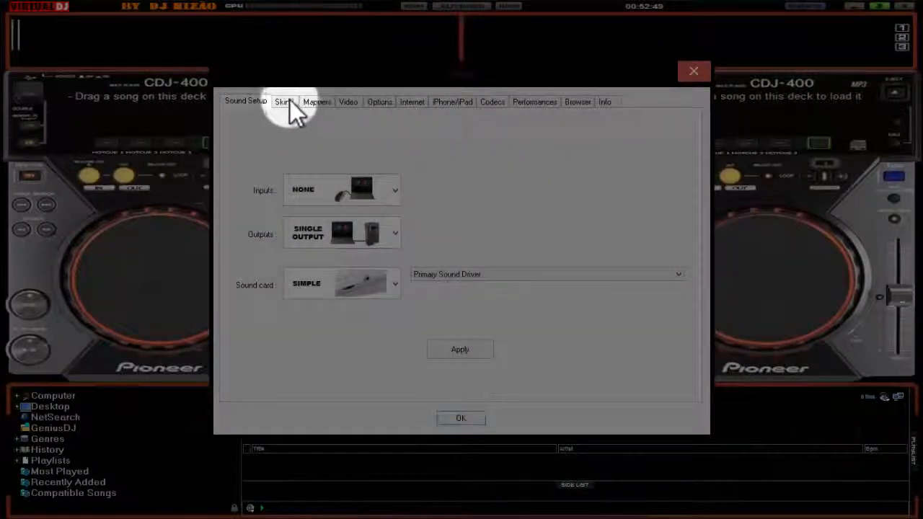
- Try several skins in VirtualDJ Settings, dismissing the invalid skin error, ending on a Pioneer deck layout
{"action": "left_click", "coordinate": [283, 101]}
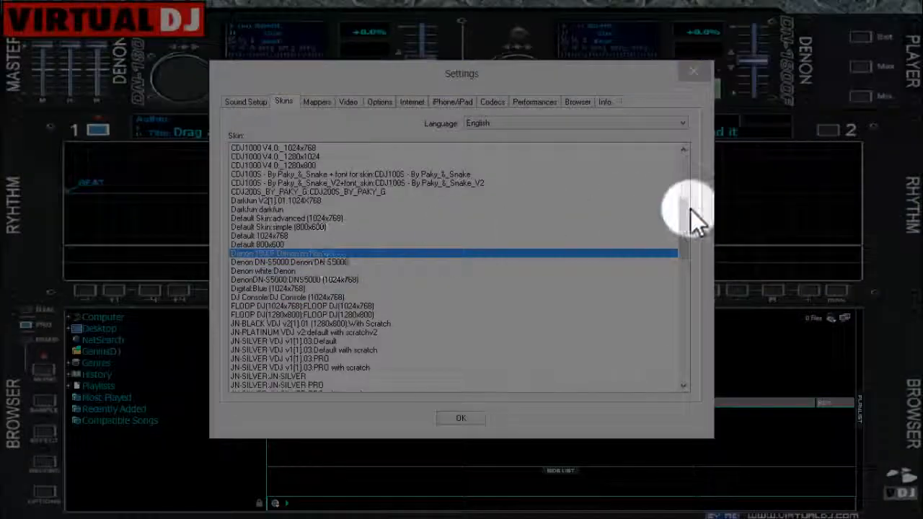
{"action": "scroll", "scroll_direction": "up", "scroll_amount": 3}
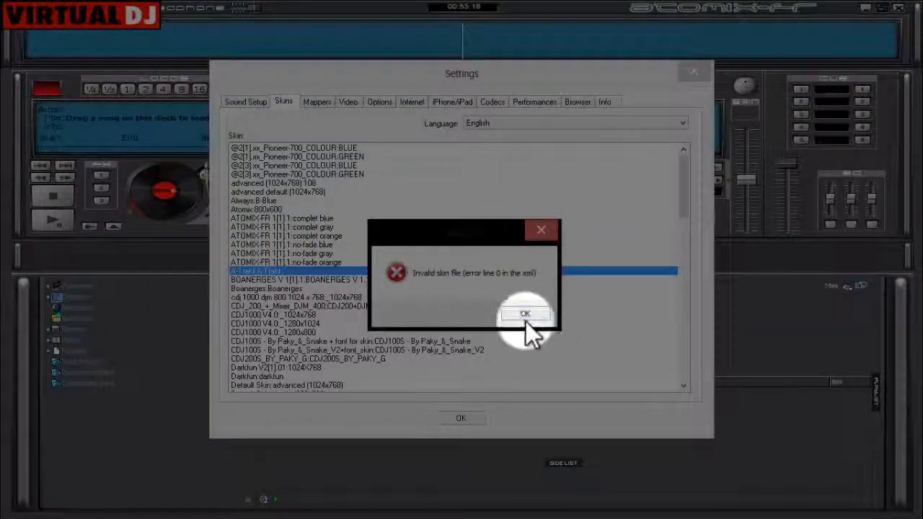
{"action": "left_click", "coordinate": [525, 315]}
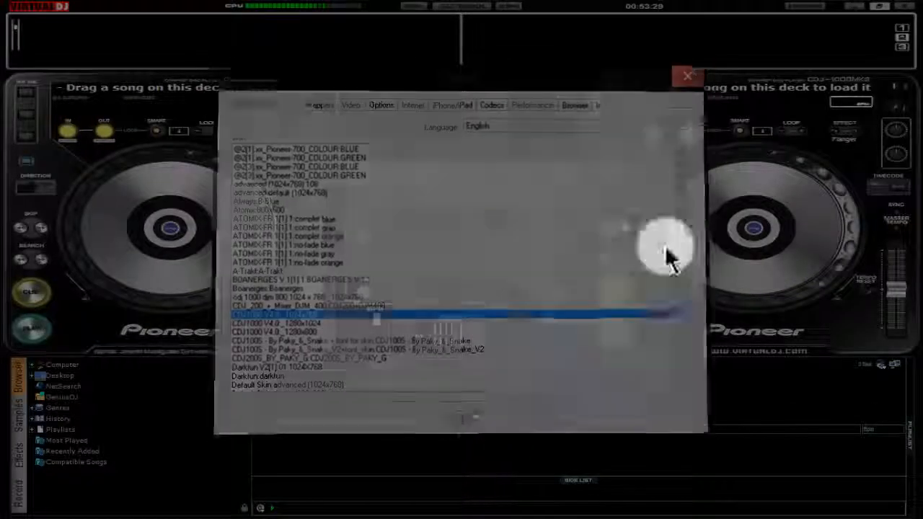
{"action": "left_click", "coordinate": [687, 75]}
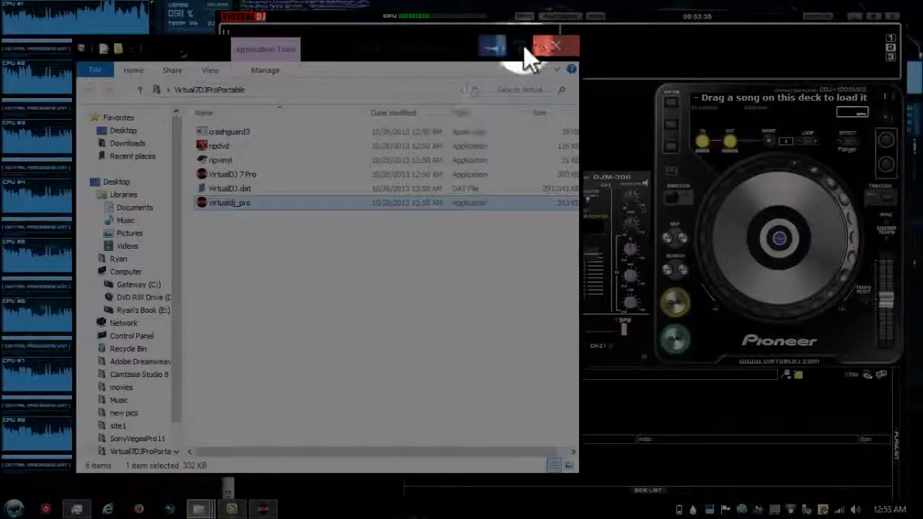
- Minimize the folder window and request recovery on VirtualDJ's fatal error dialog
{"action": "left_click", "coordinate": [554, 45]}
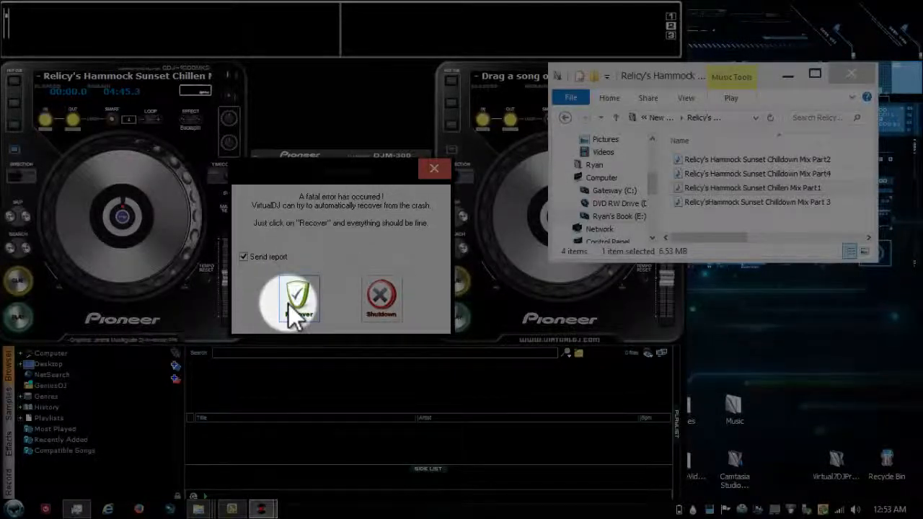
{"action": "left_click", "coordinate": [297, 296]}
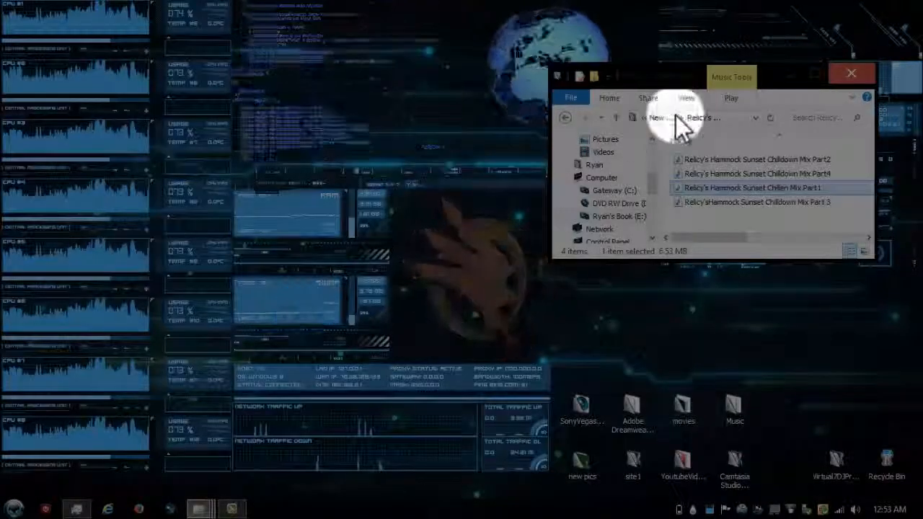